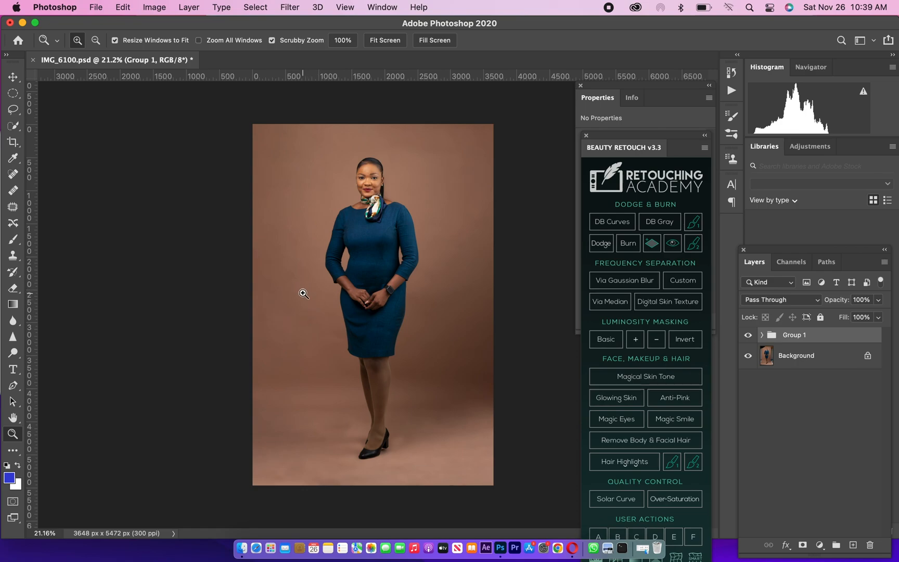
mouse_move(387, 315)
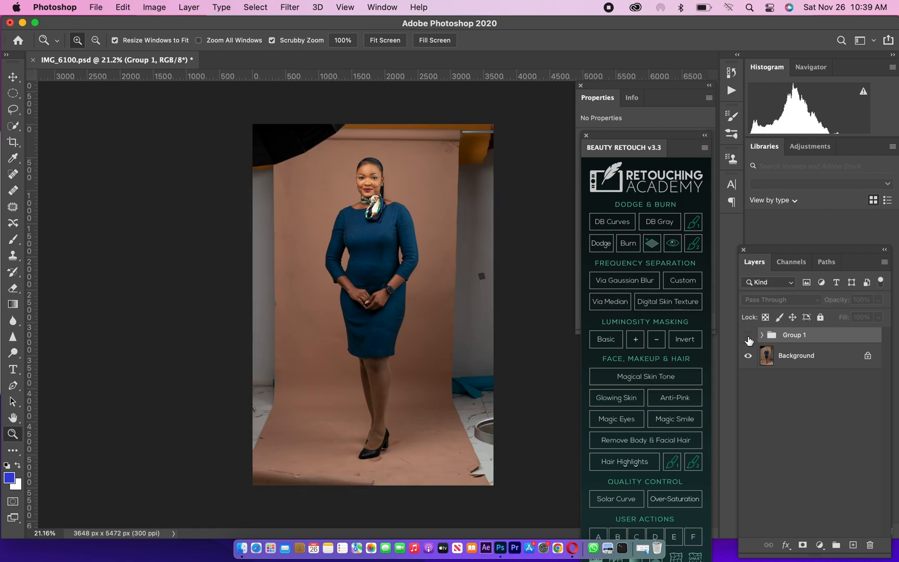
mouse_move(748, 355)
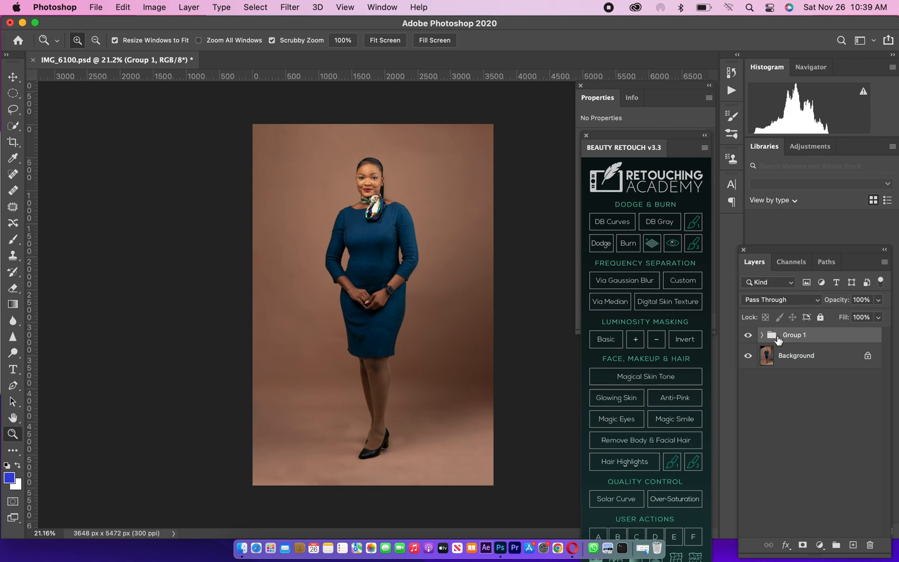
Expand Group 1 in the Layers panel to show its four retouching layers
click(762, 334)
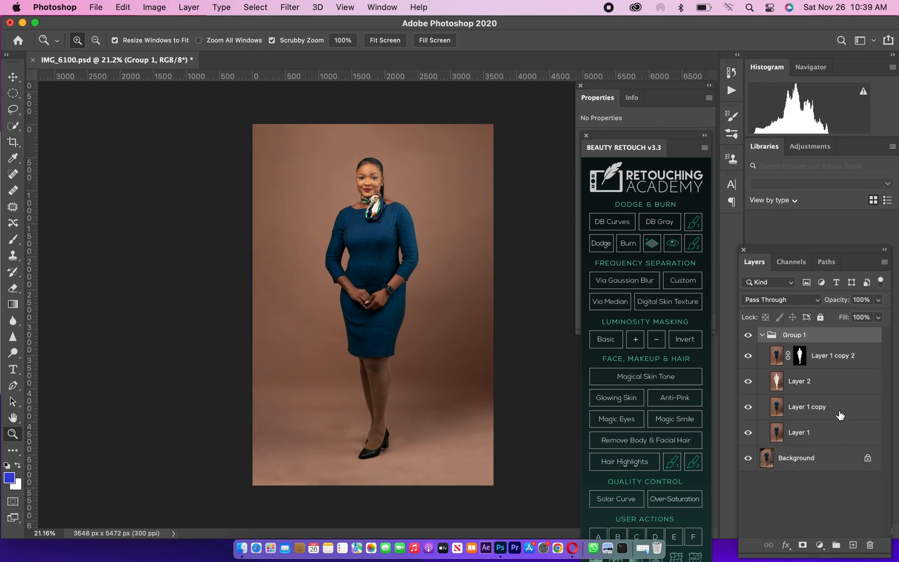
mouse_move(845, 340)
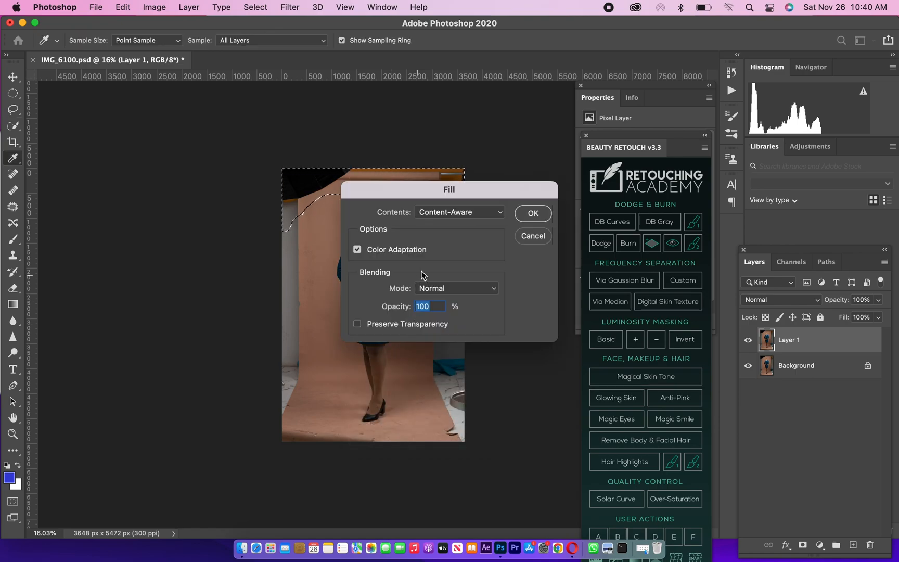
Fill the selected dark top-left corner with Content-Aware so it blends into the backdrop
click(459, 211)
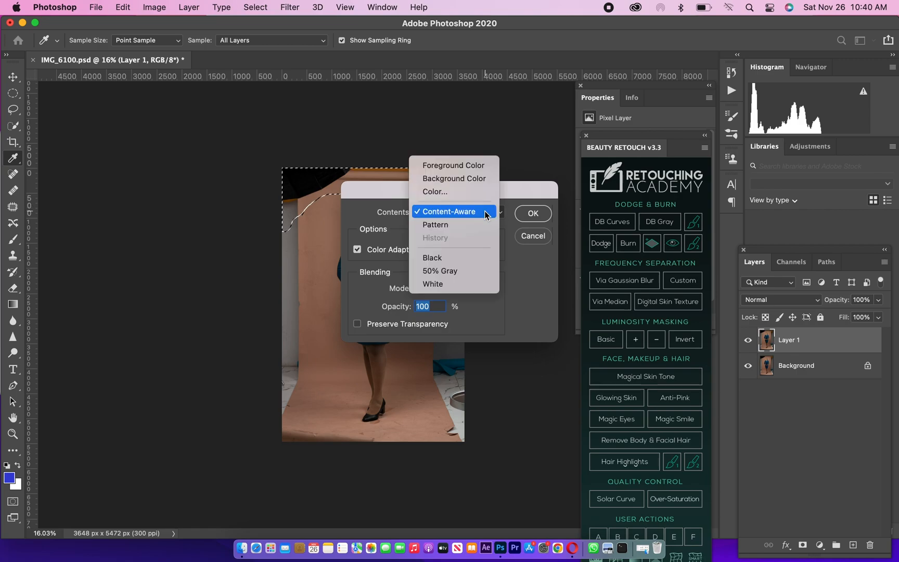
click(448, 211)
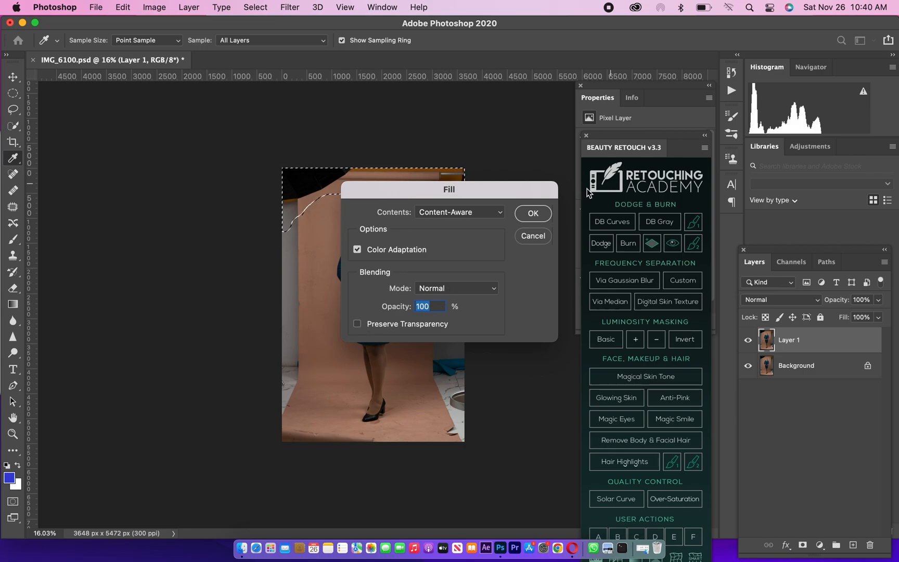
click(531, 212)
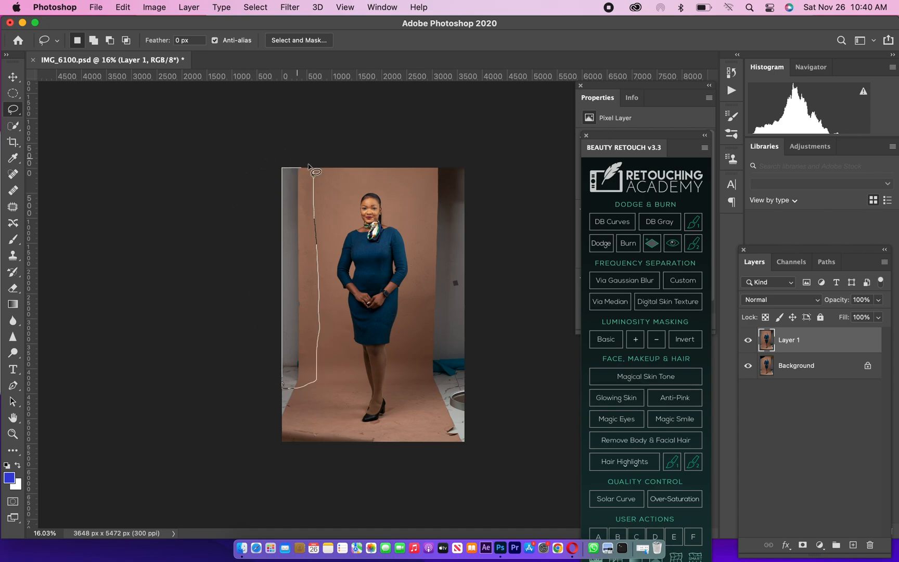
Content-Aware fill the left wall strip and then the right-edge clutter with backdrop tone
right_click(312, 172)
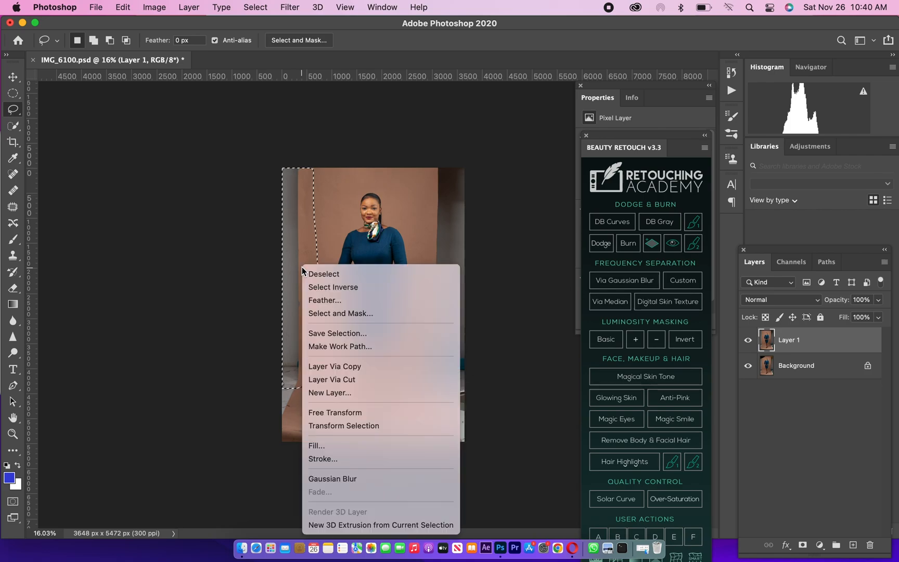
click(316, 446)
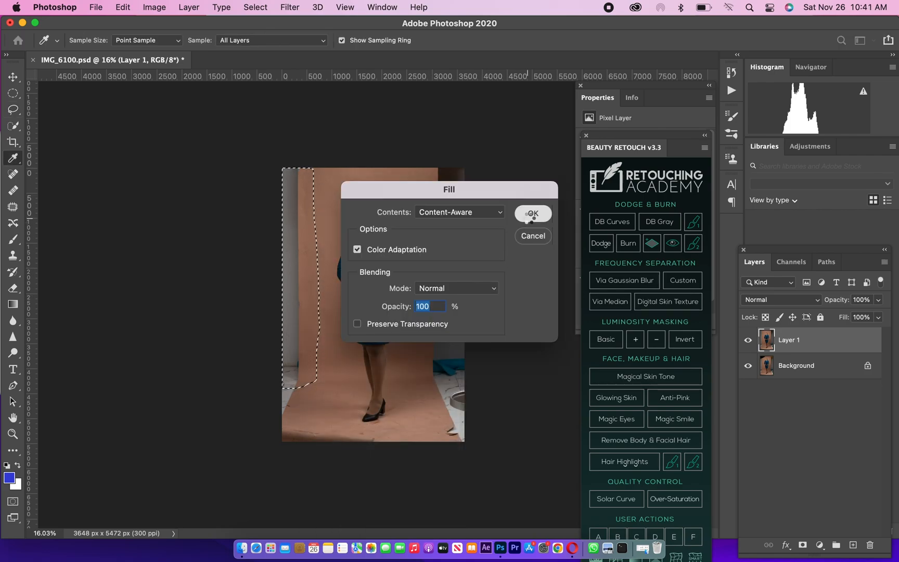
click(531, 213)
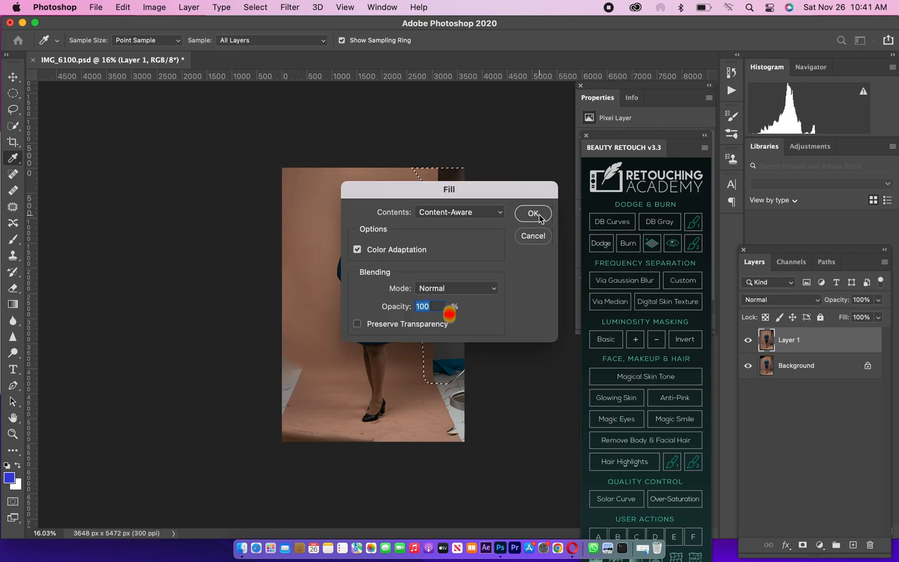
click(531, 212)
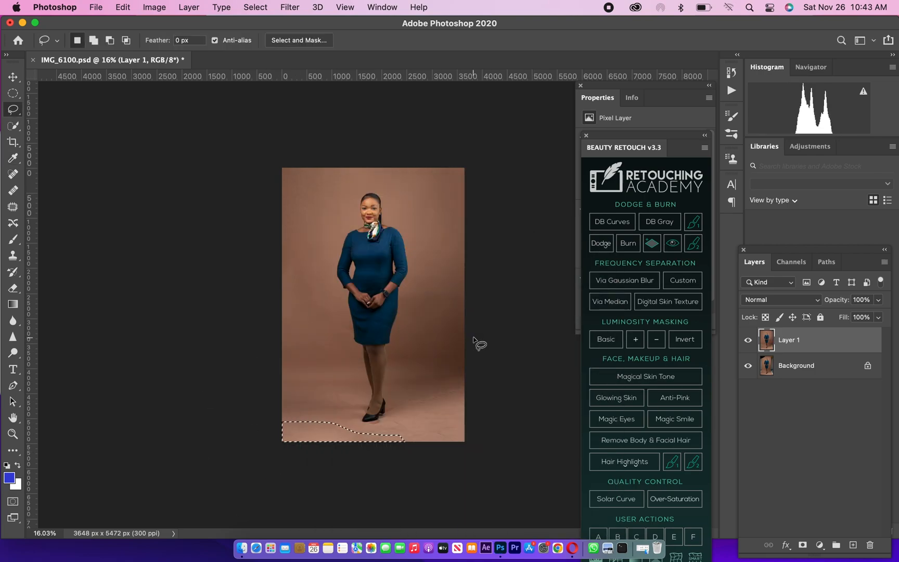
Deselect and pick the Patch Tool to clean scuff marks on the floor by the feet
key(cmd+d)
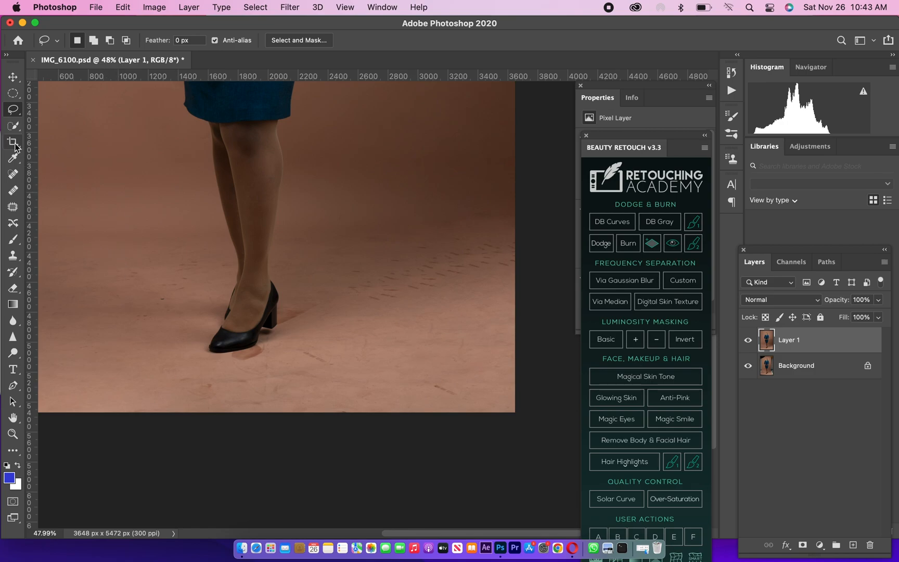
click(12, 207)
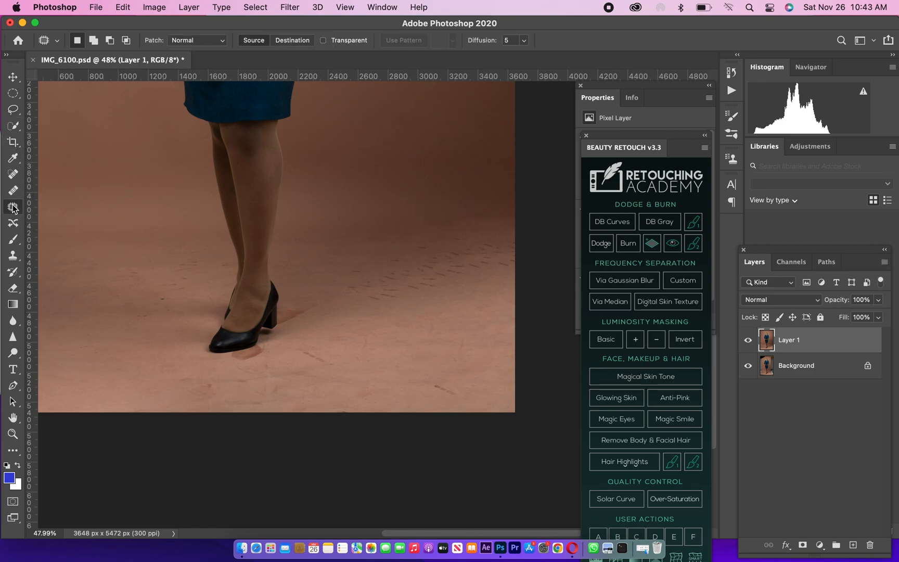
mouse_move(13, 206)
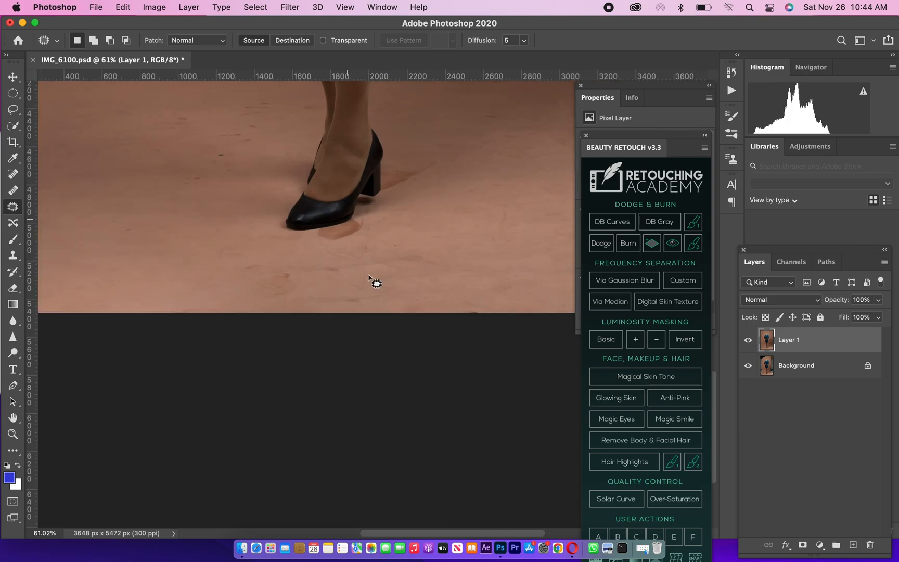
Clone clean floor texture over the reddish blotch beside the shoe
click(12, 257)
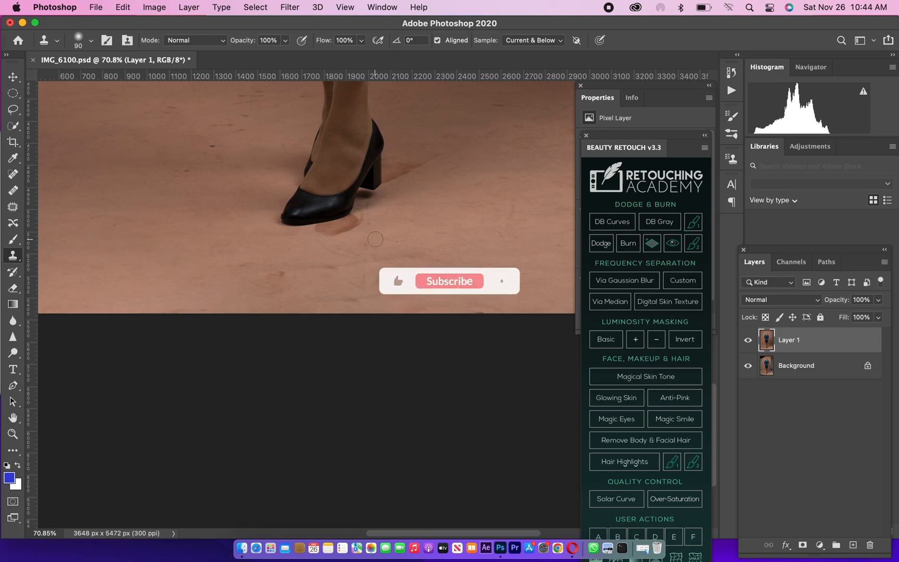
click(448, 281)
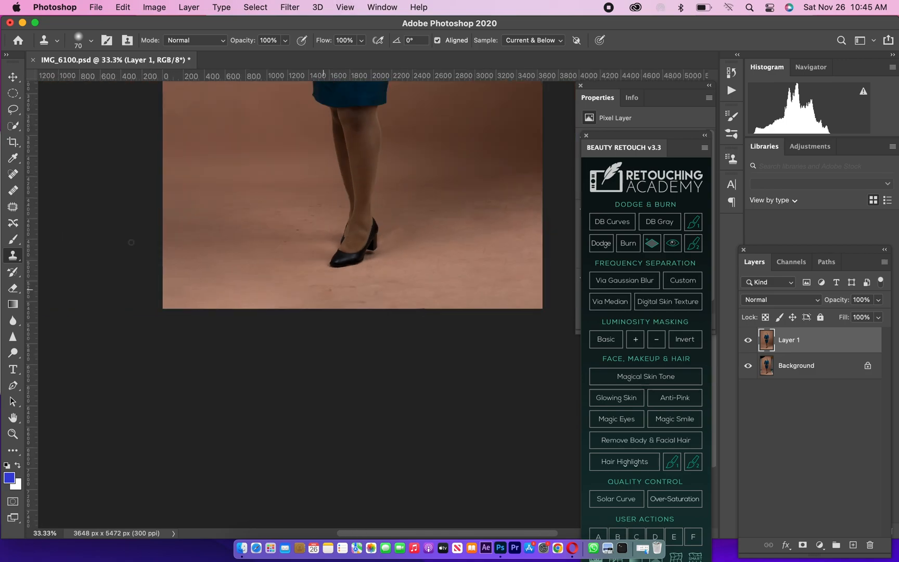
Patch the floor mark below the shoe and the area left of it with clean nearby floor
click(13, 206)
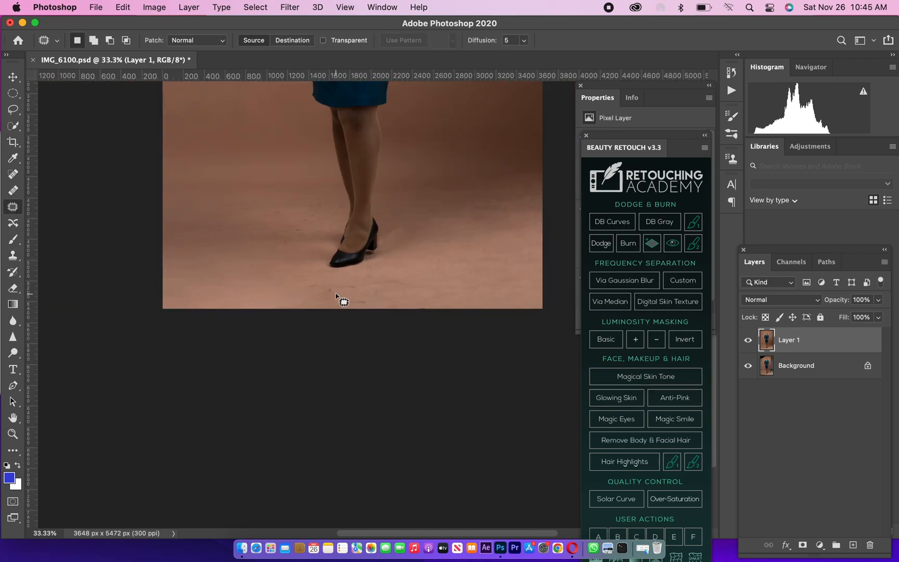
drag(343, 301, 324, 296)
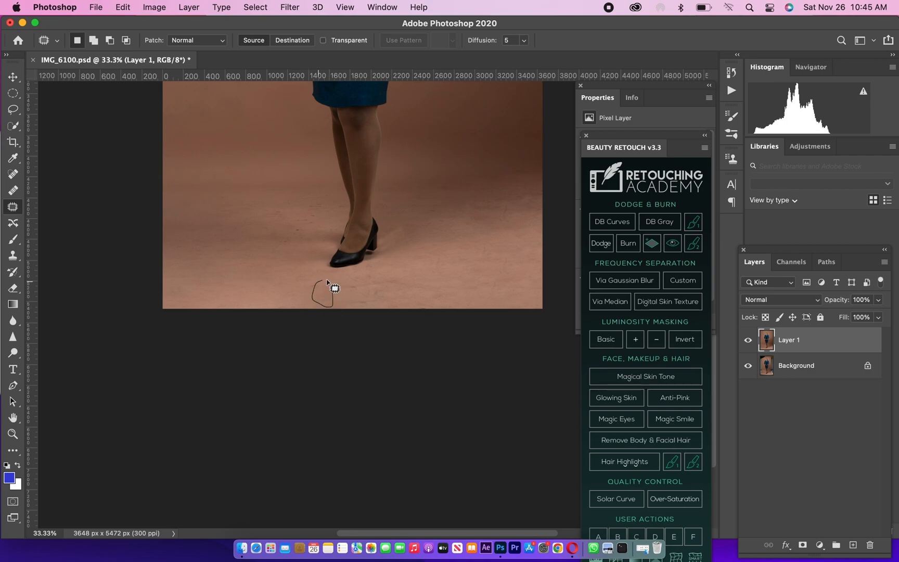
drag(323, 300, 292, 289)
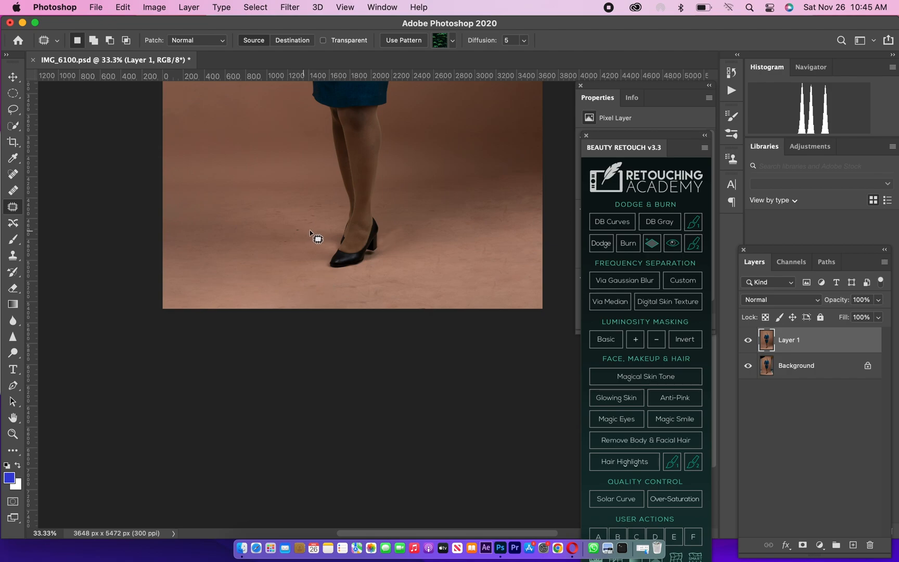
drag(318, 238, 295, 211)
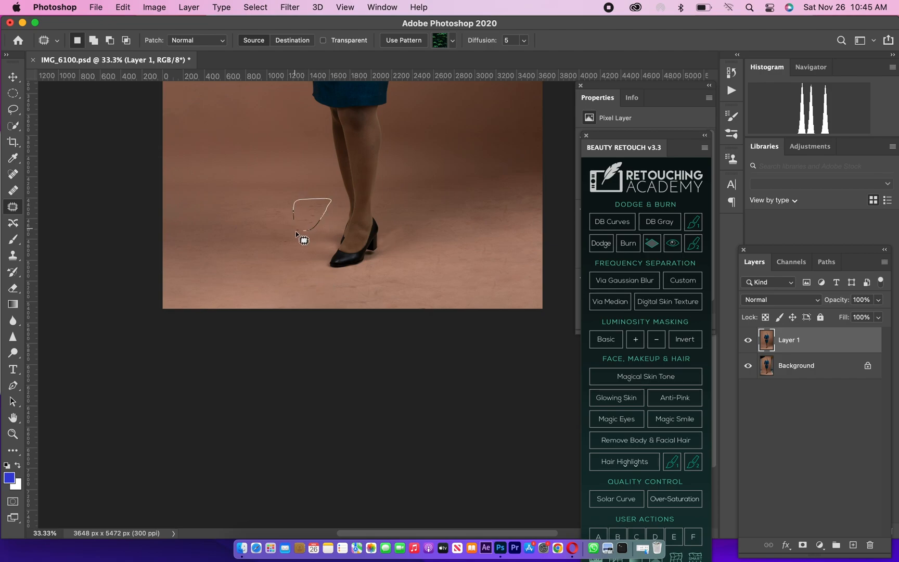
drag(312, 212, 262, 247)
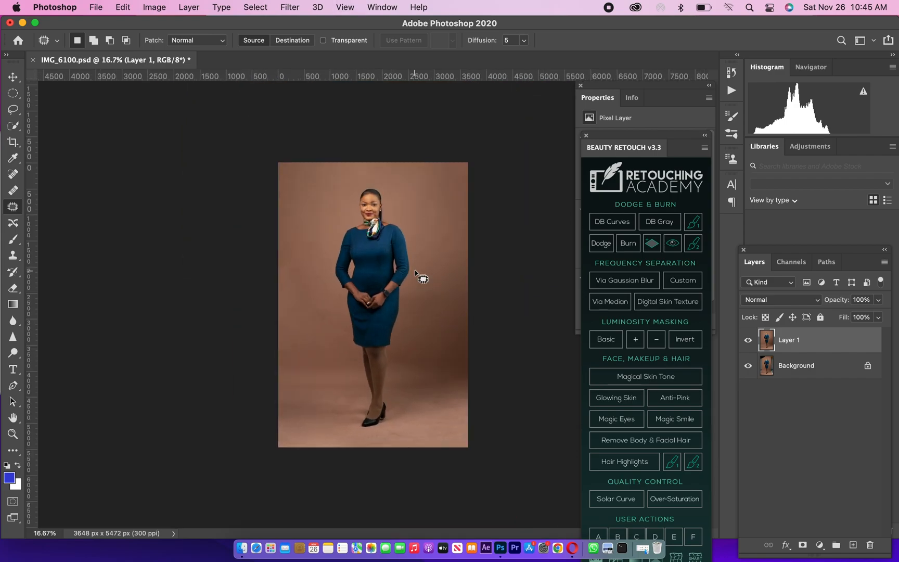
mouse_move(474, 296)
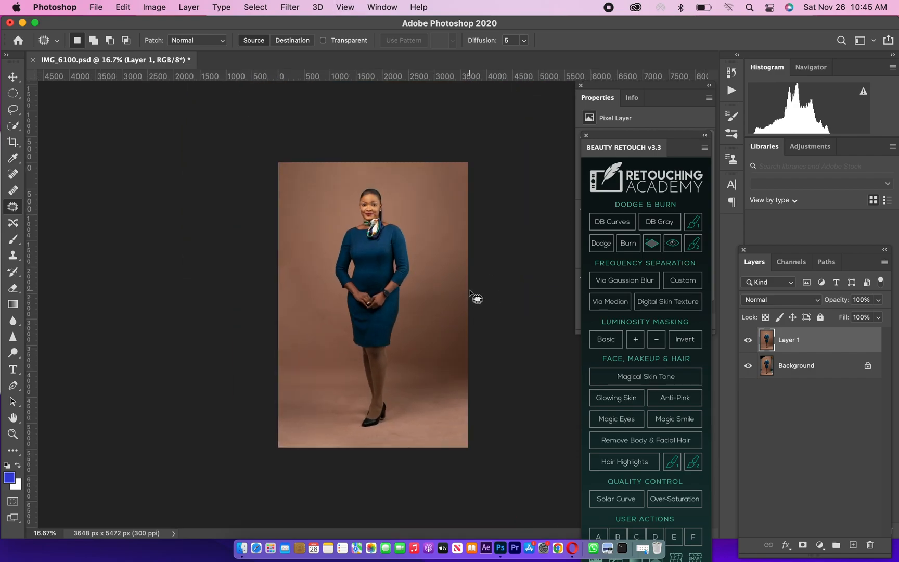
mouse_move(475, 285)
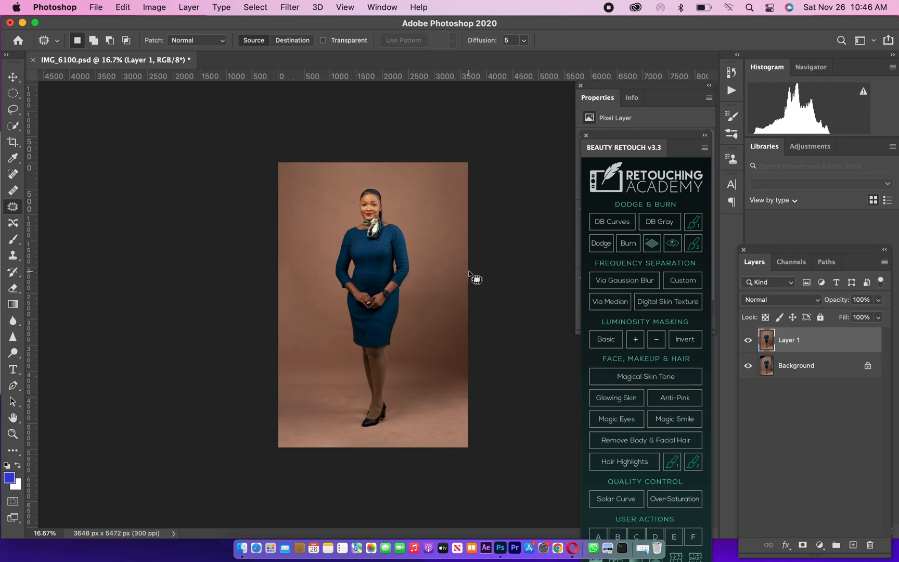
mouse_move(494, 260)
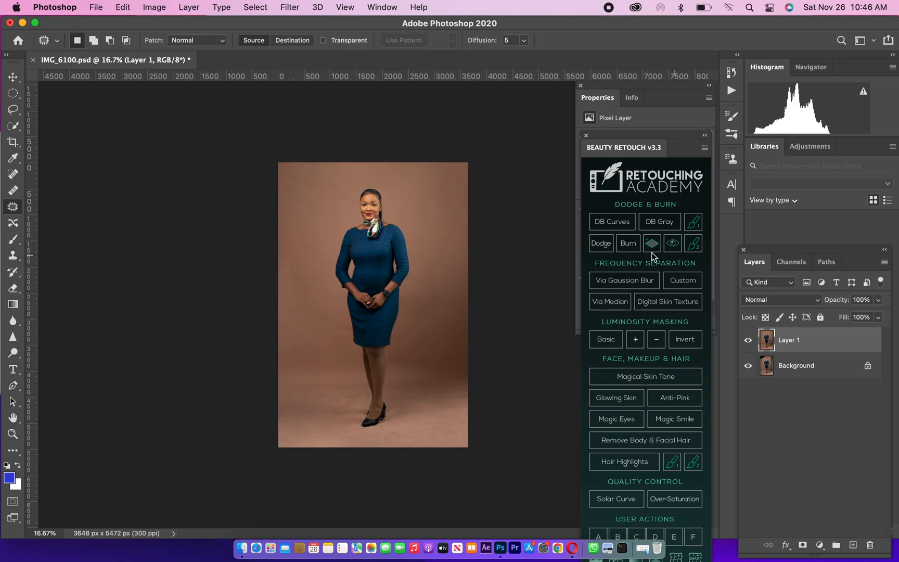
mouse_move(513, 274)
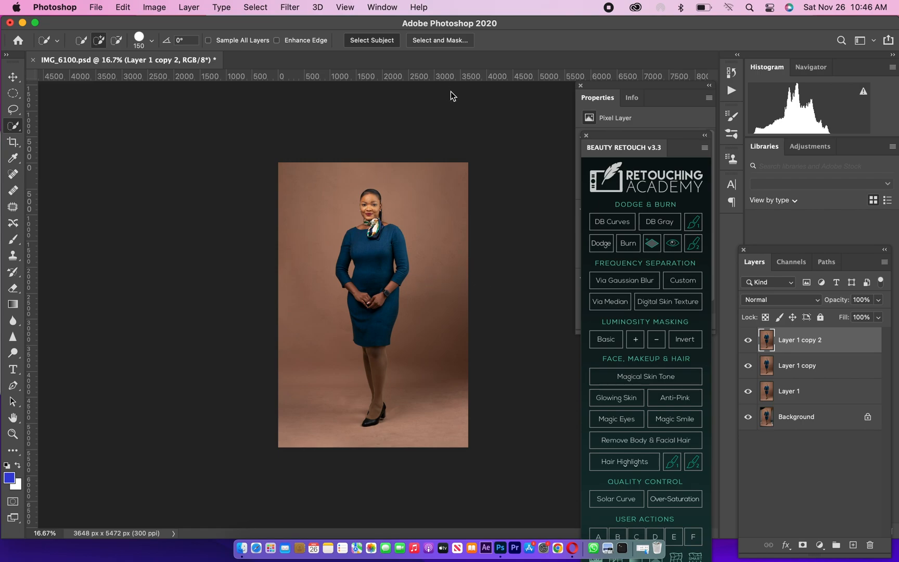
Zoom in on the model and start a Quick Selection over her for the top copy's mask
click(372, 41)
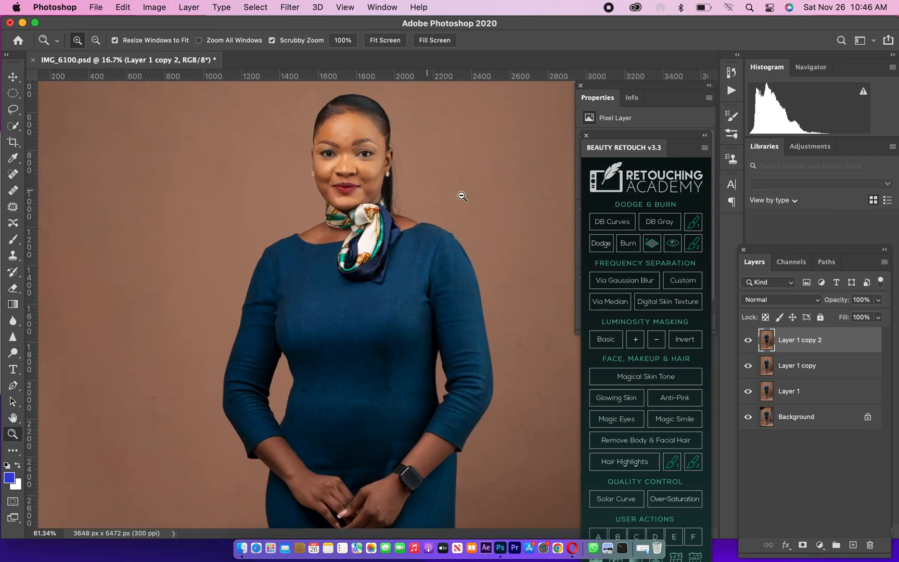
click(462, 196)
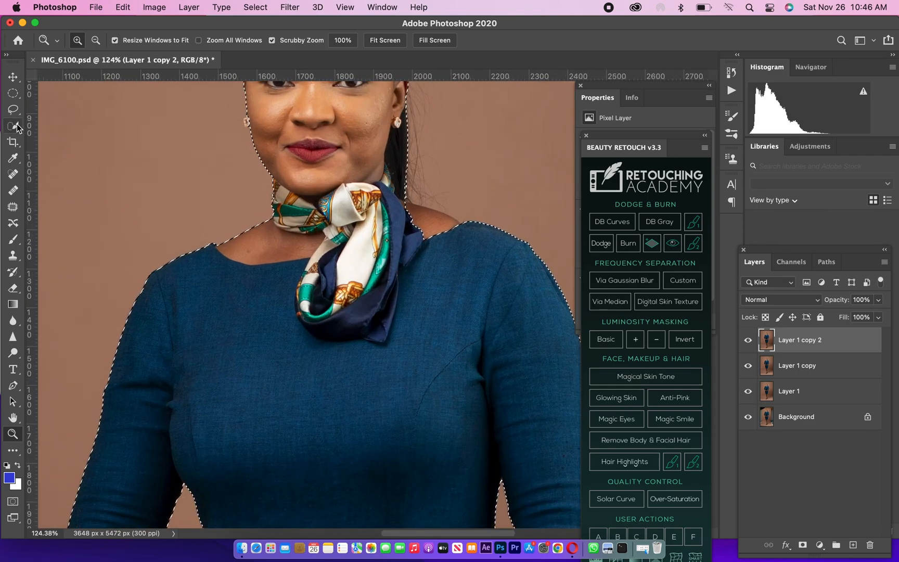
click(12, 126)
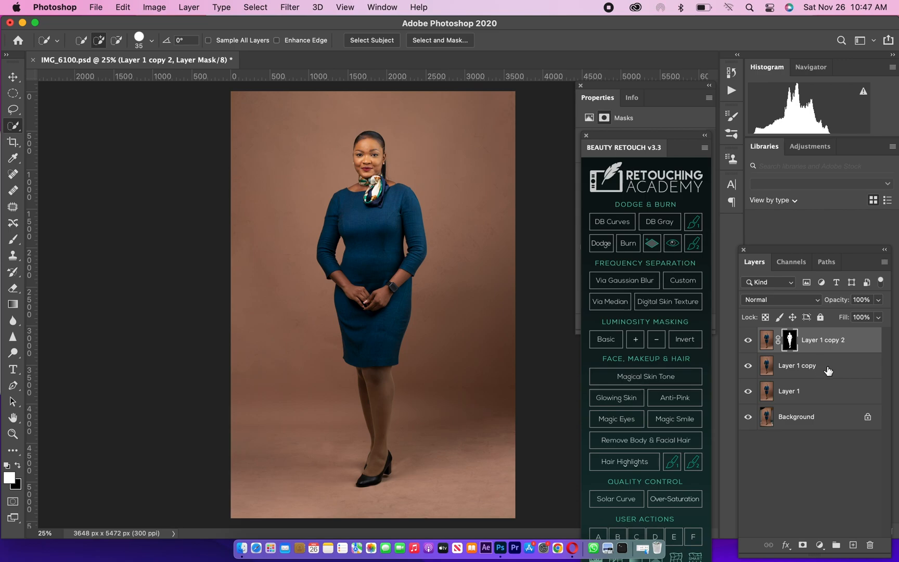
On Layer 1 copy, Select Subject and invert the selection to isolate the backdrop
click(797, 365)
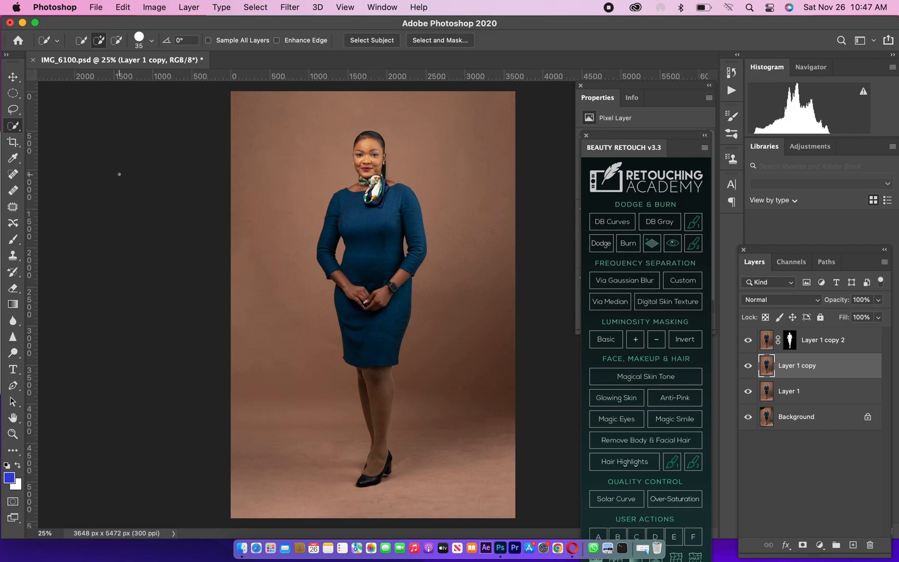
mouse_move(12, 125)
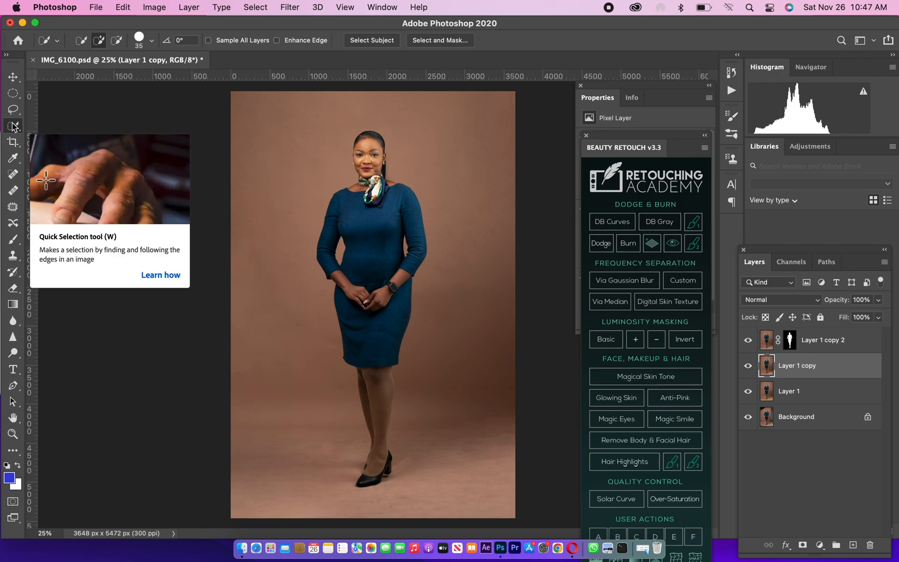
mouse_move(371, 41)
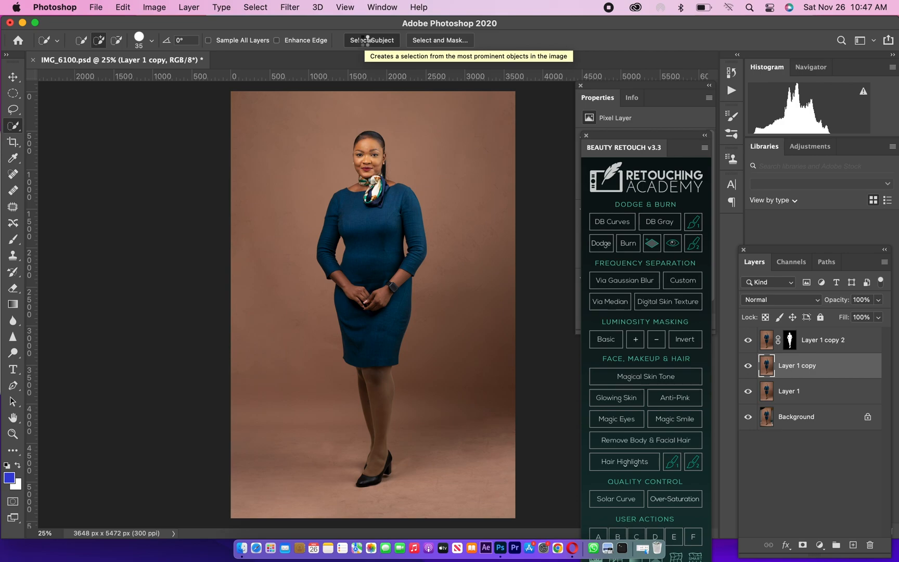
click(371, 41)
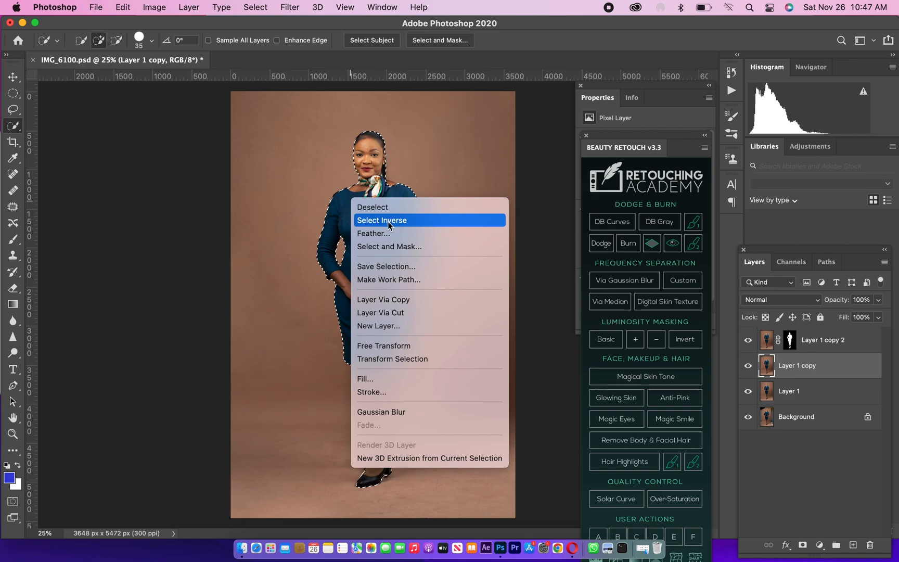
click(381, 220)
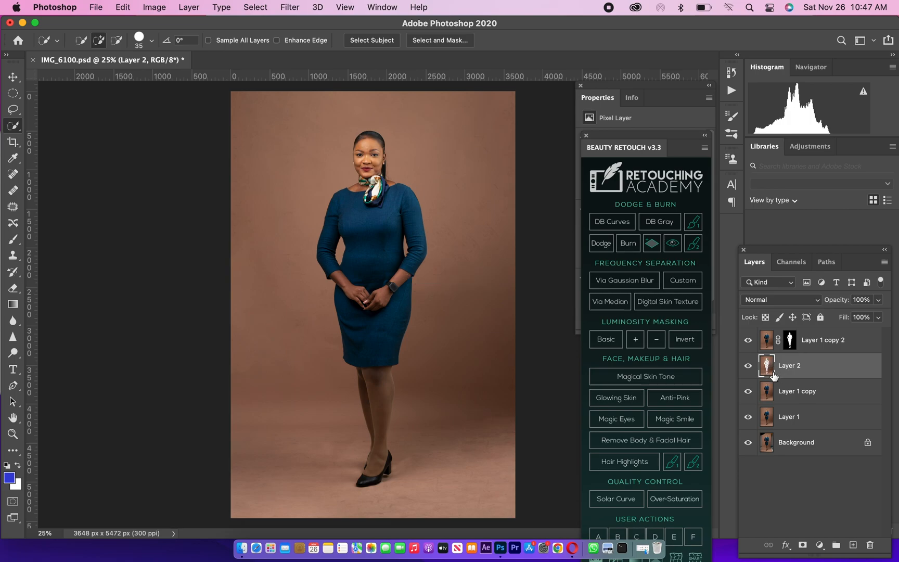
mouse_move(776, 383)
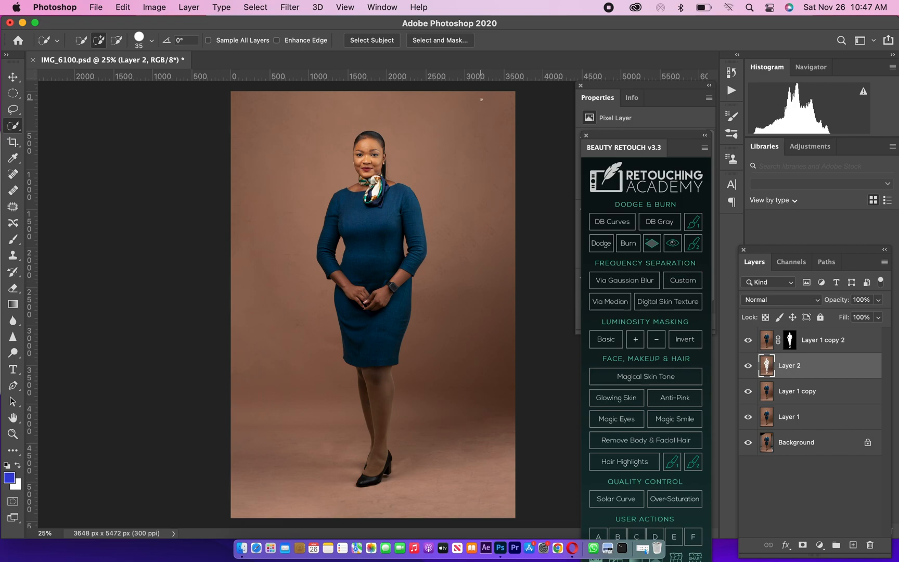
Apply a Gaussian Blur of about 20.4 pixels to the Layer 2 backdrop copy
click(289, 7)
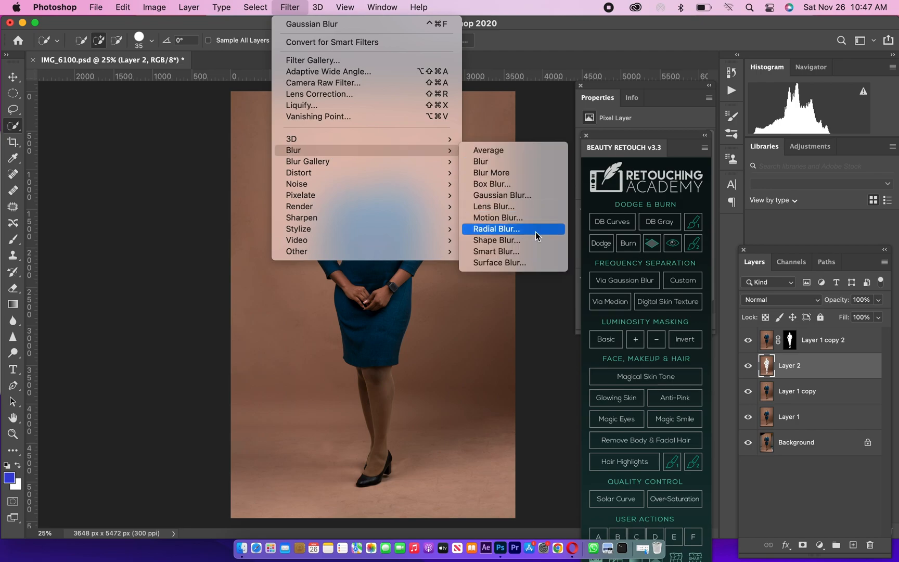
click(501, 194)
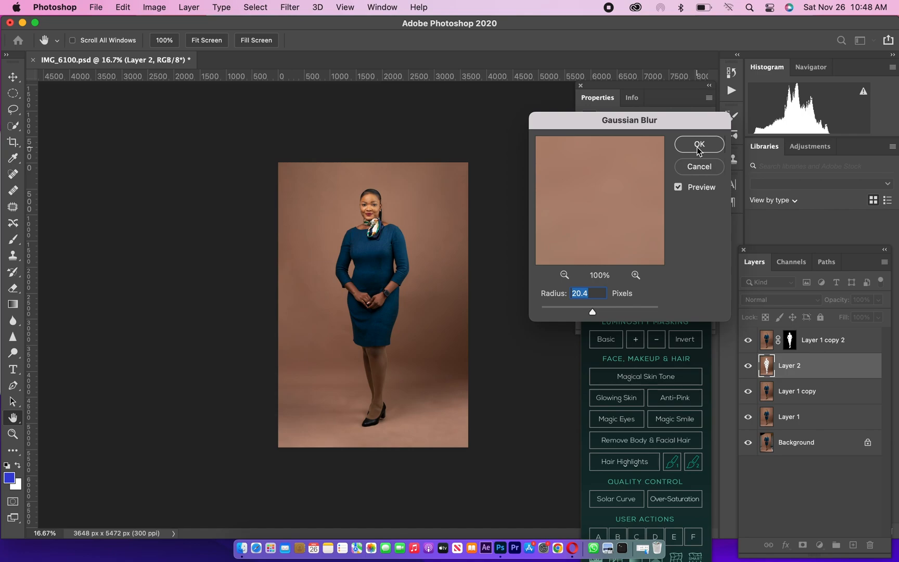
click(697, 144)
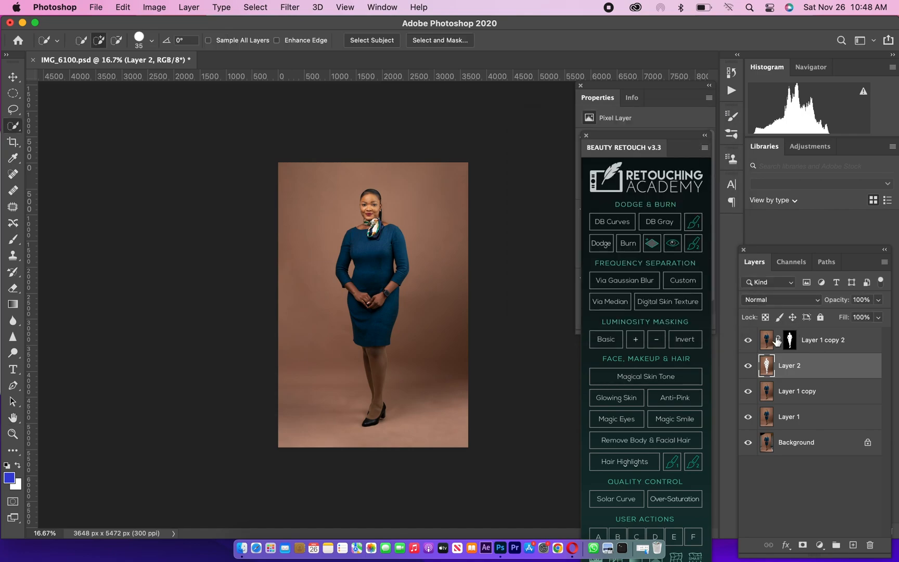
mouse_move(766, 339)
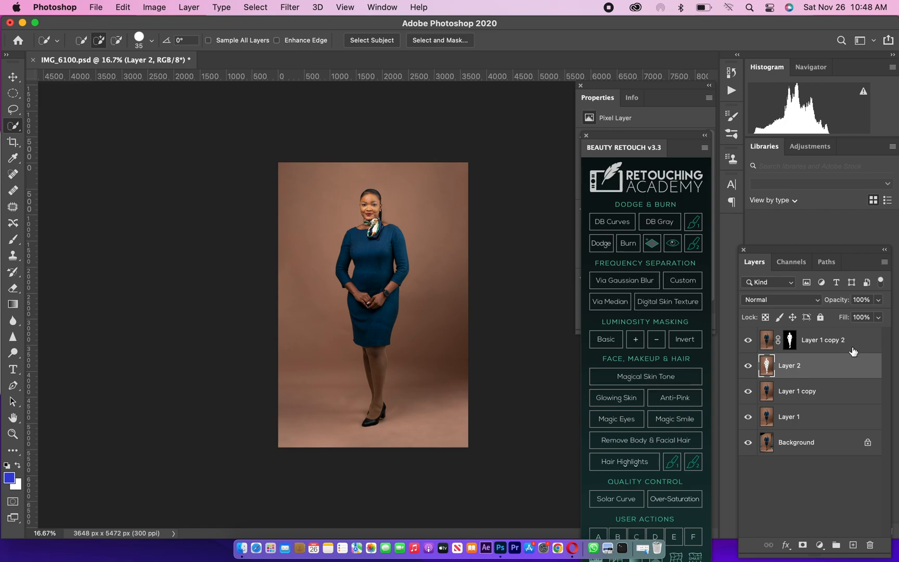
Shift-select all retouching layers above Background and group them into Group 1
click(822, 339)
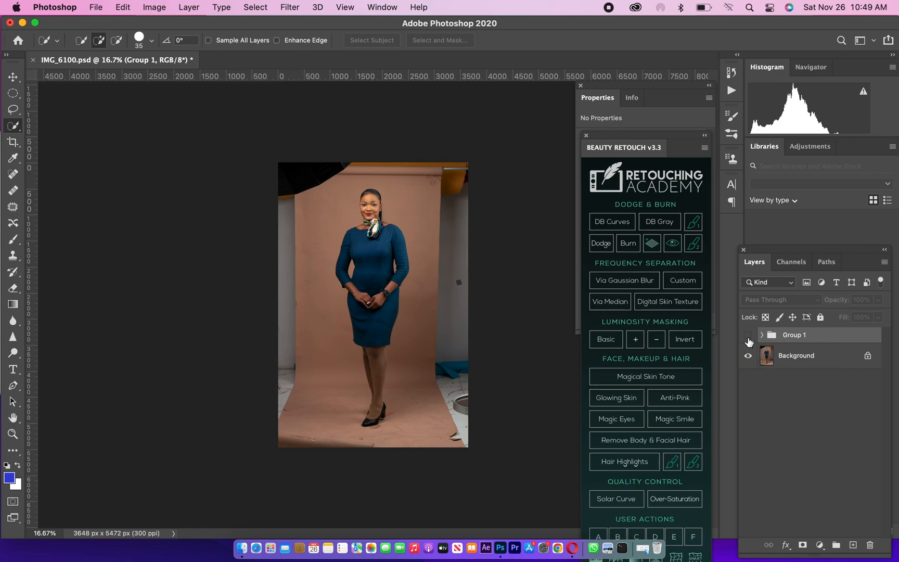
click(748, 335)
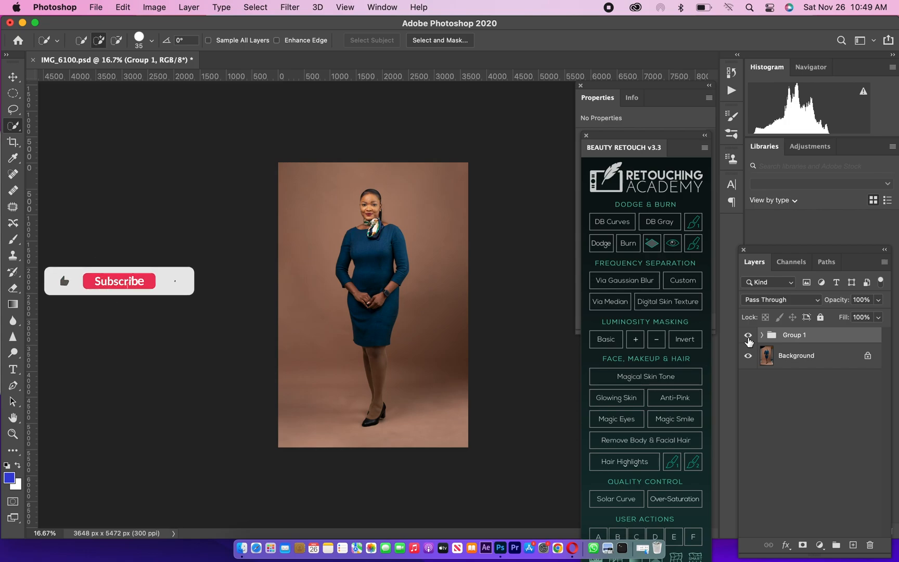
click(118, 281)
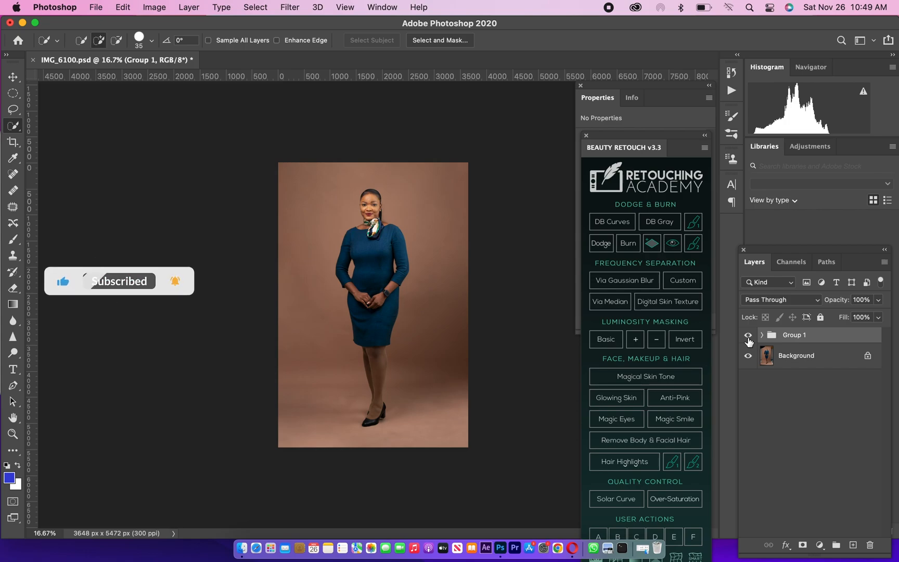